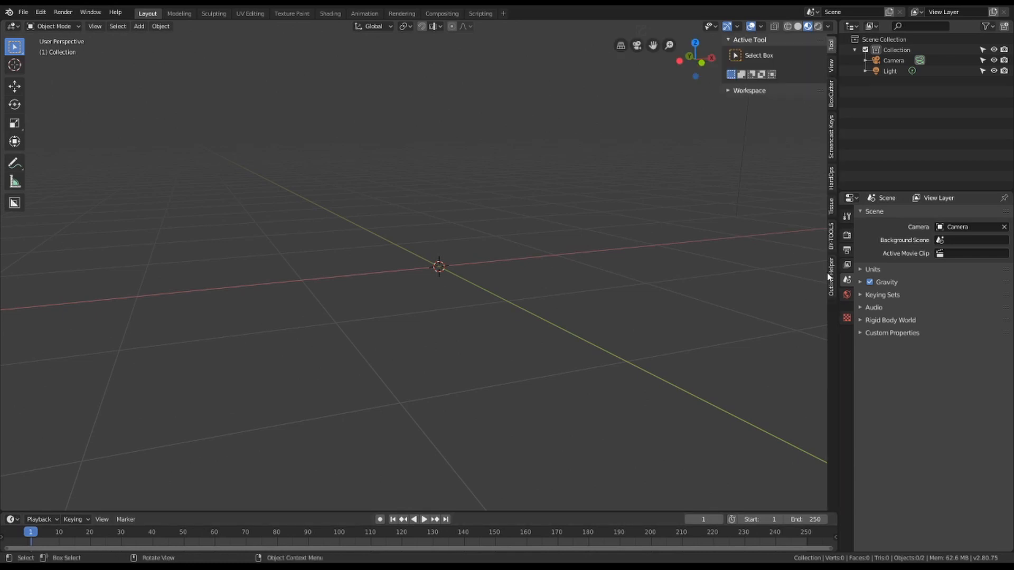
Show the Outline Helper add-on panel in the viewport sidebar.
left_click(831, 271)
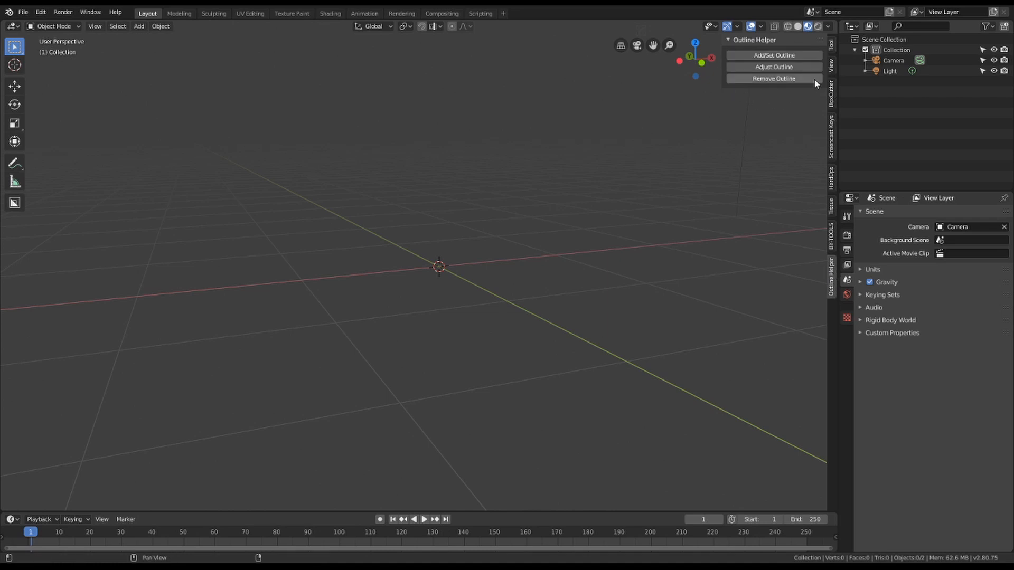
Add a Suzanne monkey head, give it a black outline, and thin the outline.
left_click(138, 26)
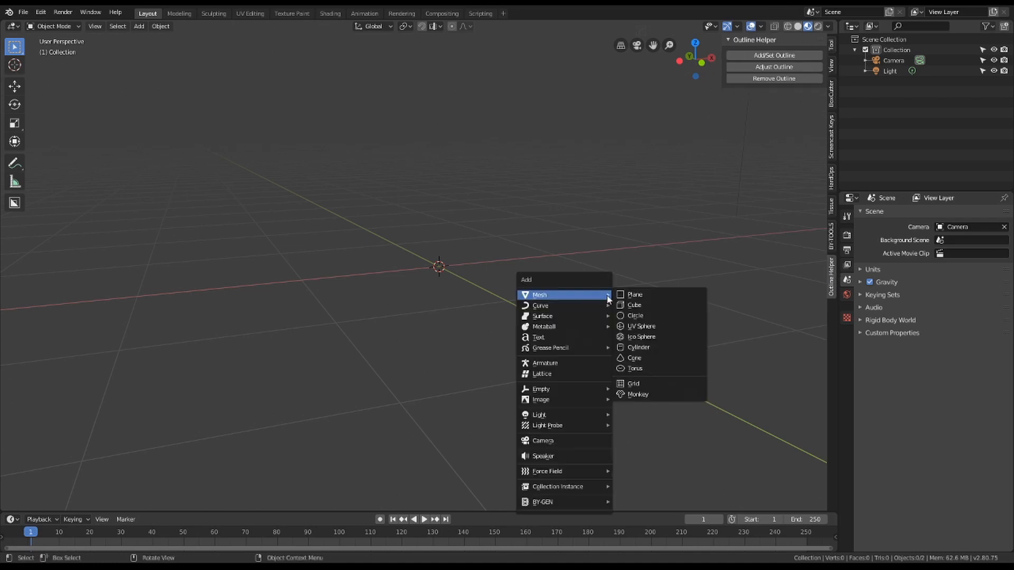
left_click(638, 394)
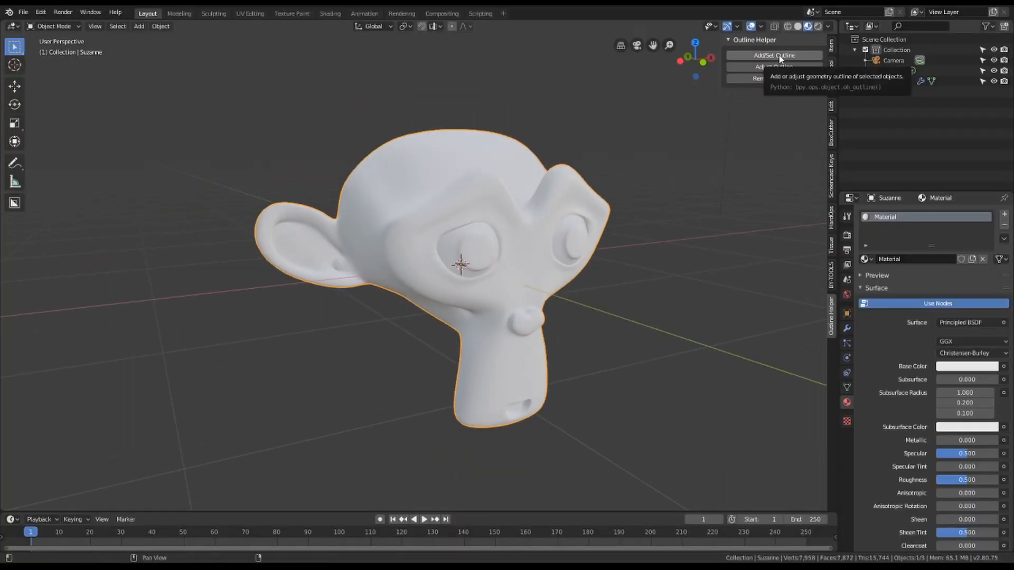
left_click(775, 55)
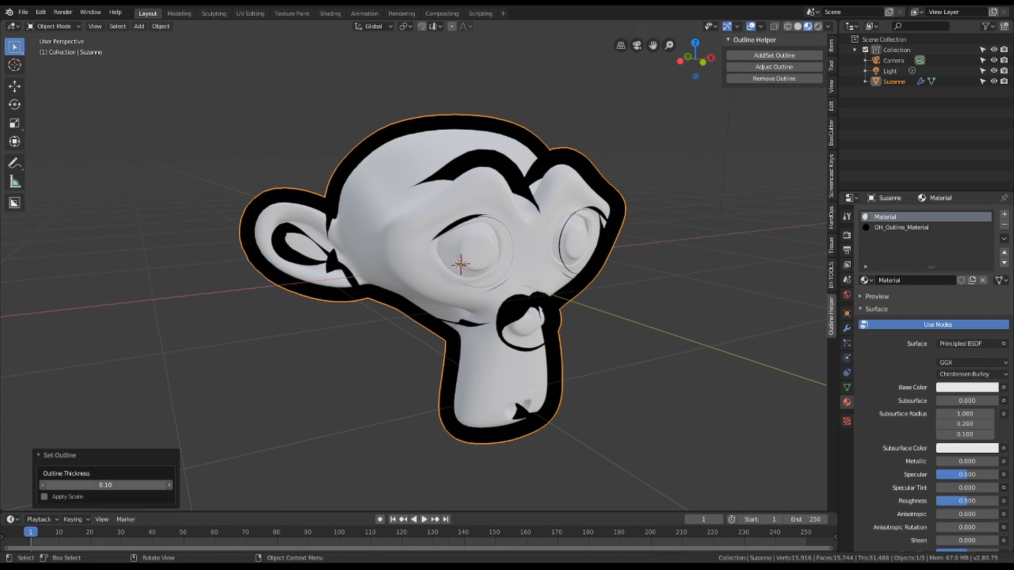
left_click_drag(116, 485, 91, 484)
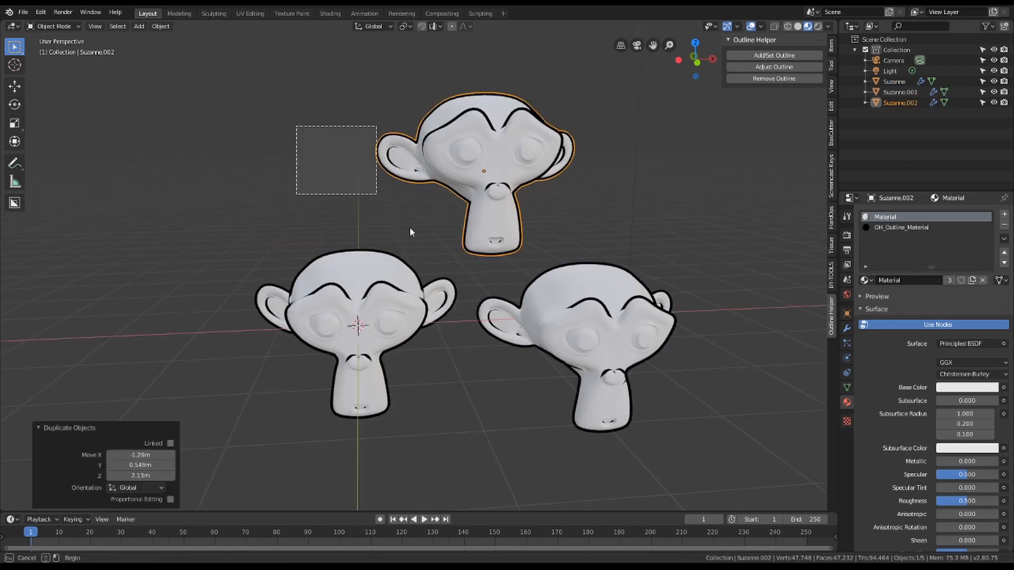
Outline all three selected monkey heads at once with 0.03 thickness.
left_click(774, 55)
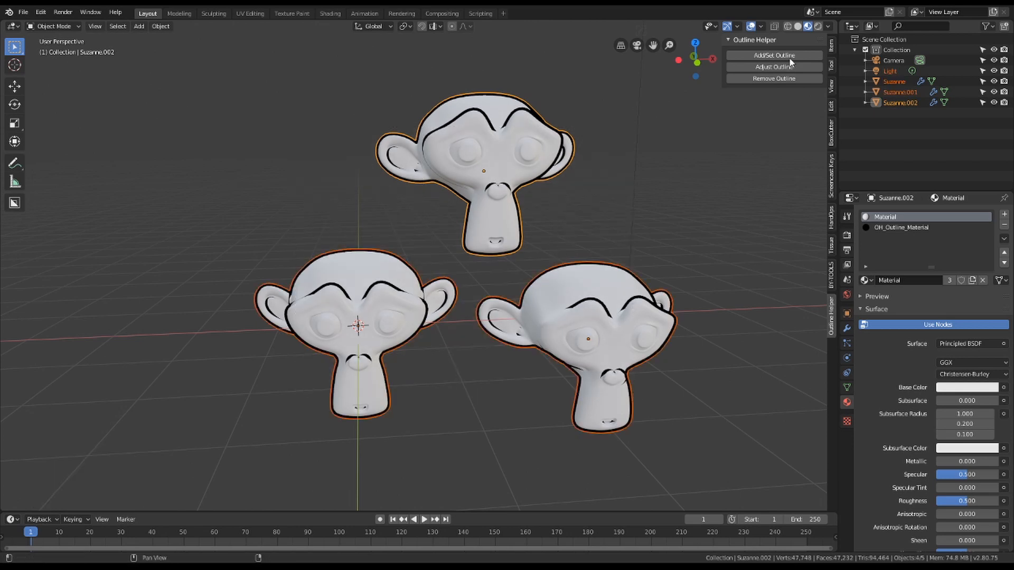
left_click(774, 55)
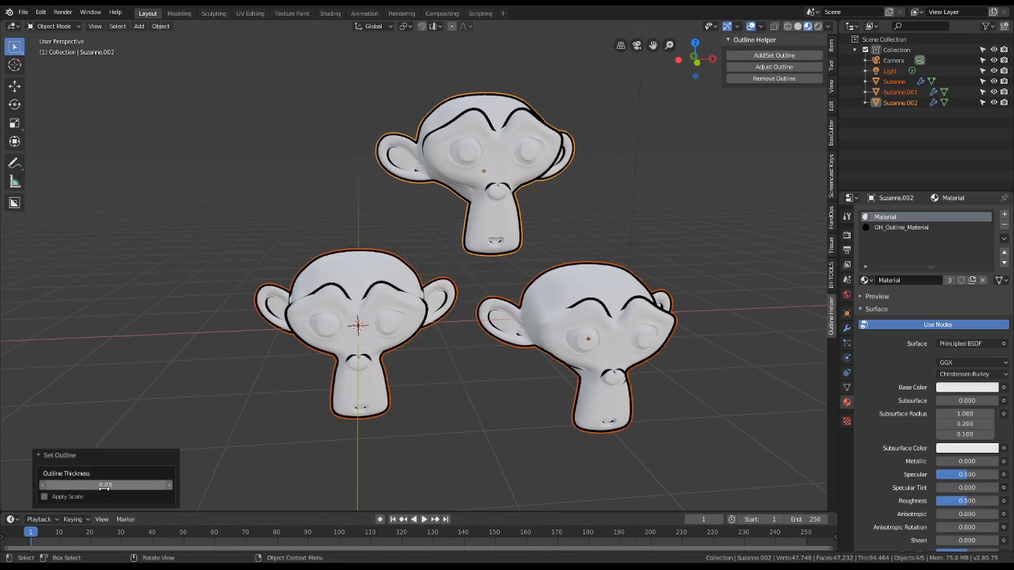
left_click_drag(85, 485, 128, 485)
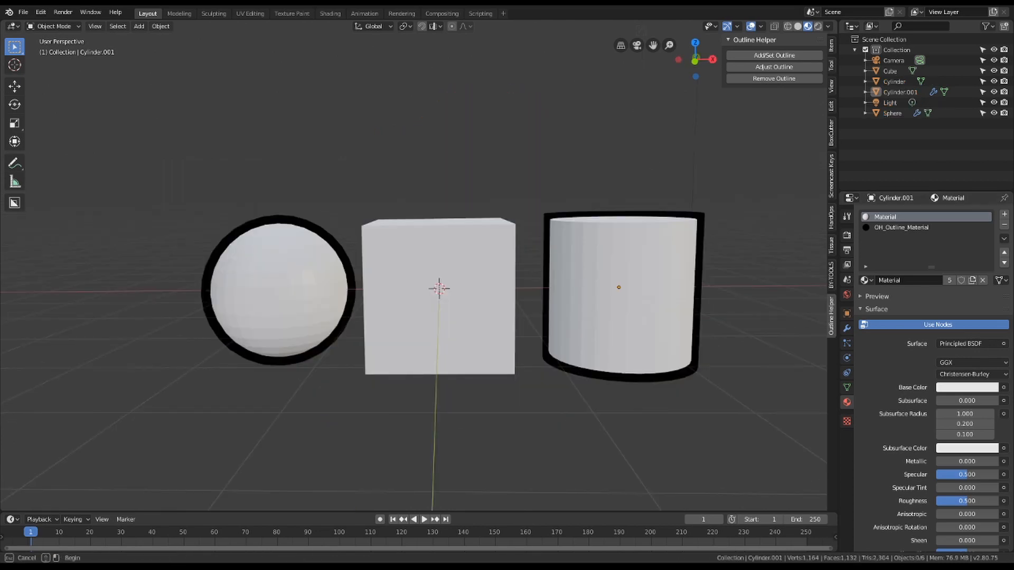
left_click(773, 66)
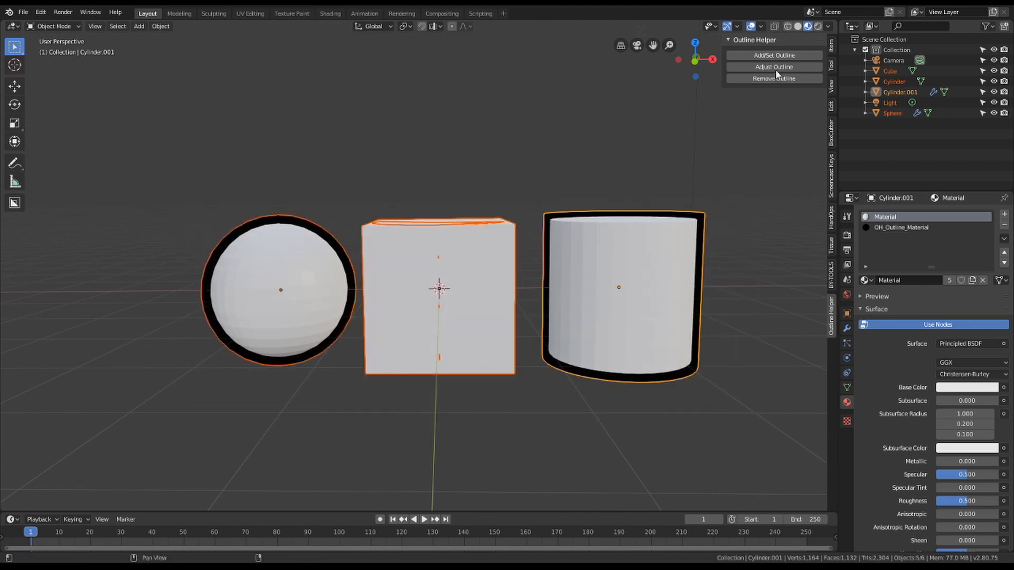
left_click(773, 67)
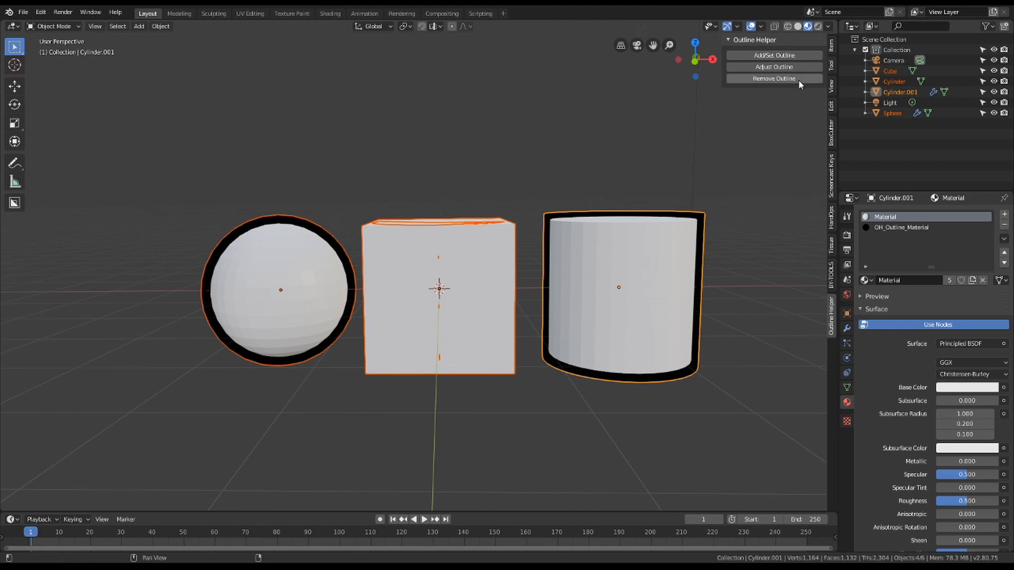
left_click(773, 78)
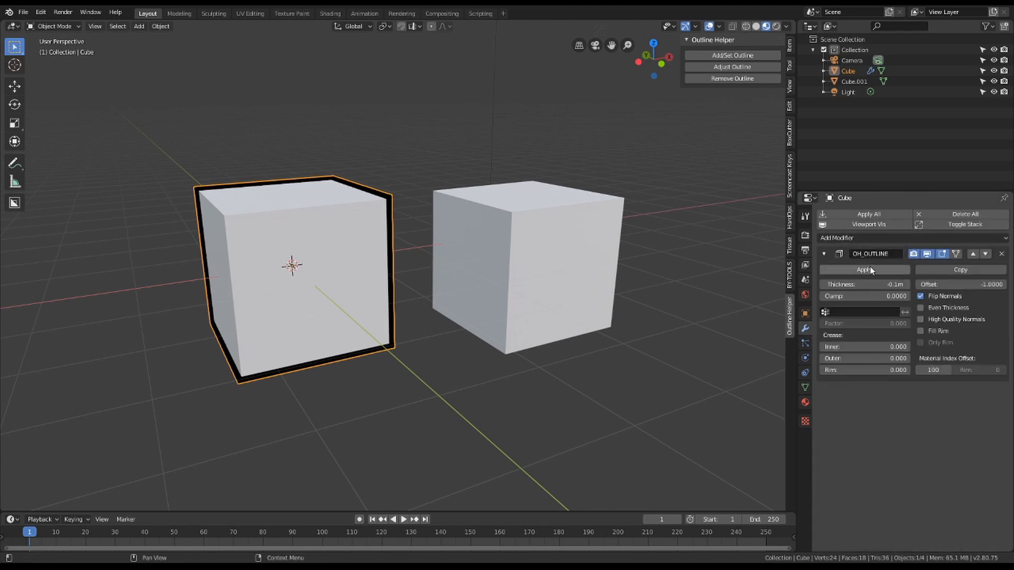
Check the first cube's OH_Outline_Material slot, then outline Cube.001 and inspect its material.
left_click(805, 403)
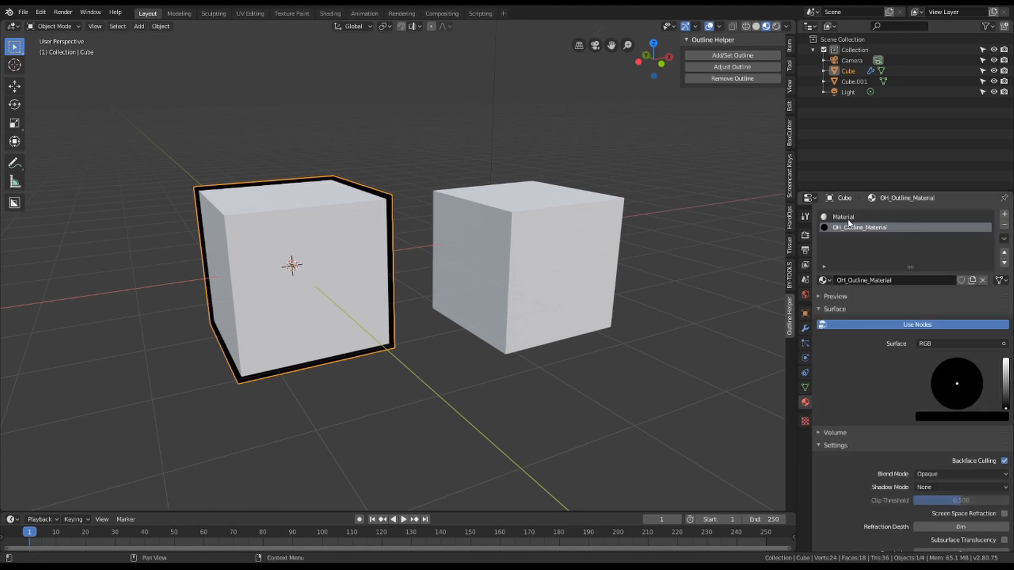
left_click(527, 265)
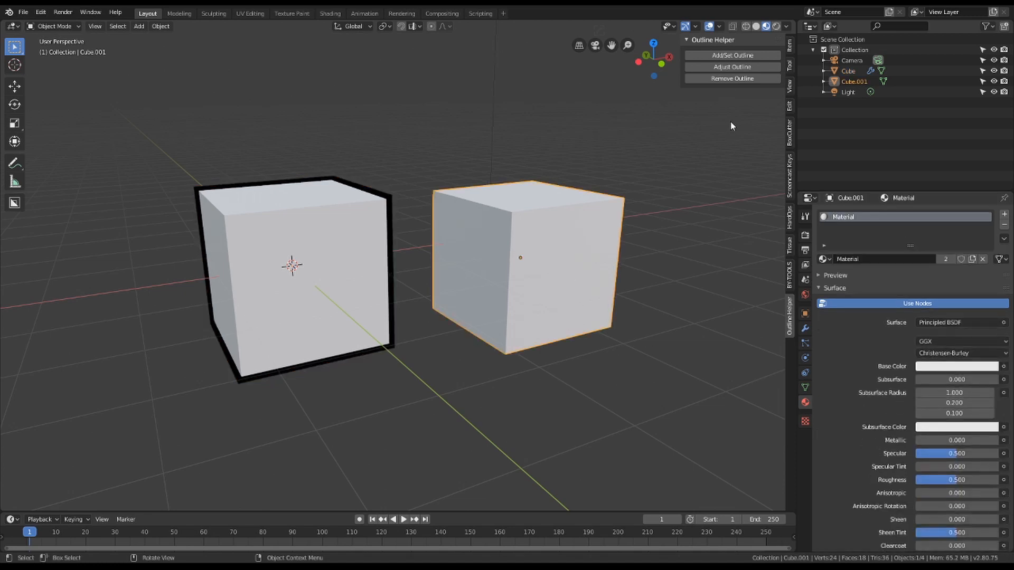
left_click(731, 55)
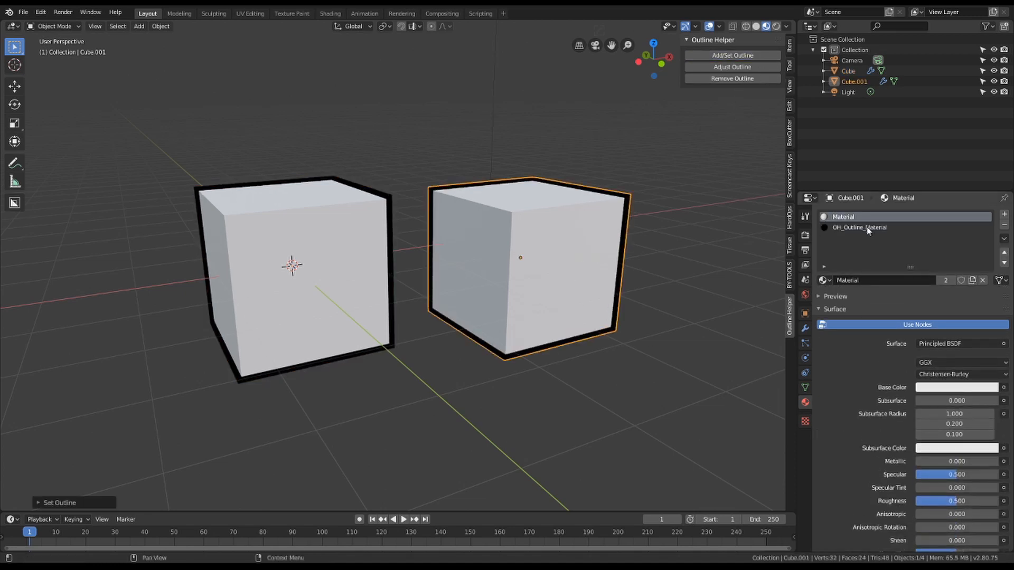
left_click(860, 227)
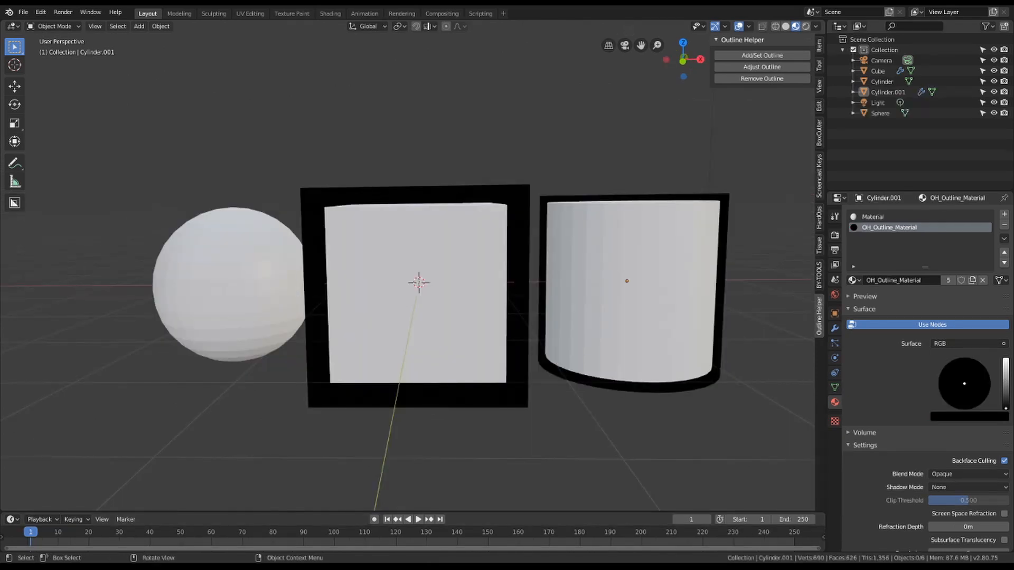
Apply a single black outline to the selected sphere, cube and cylinder together.
left_click(761, 55)
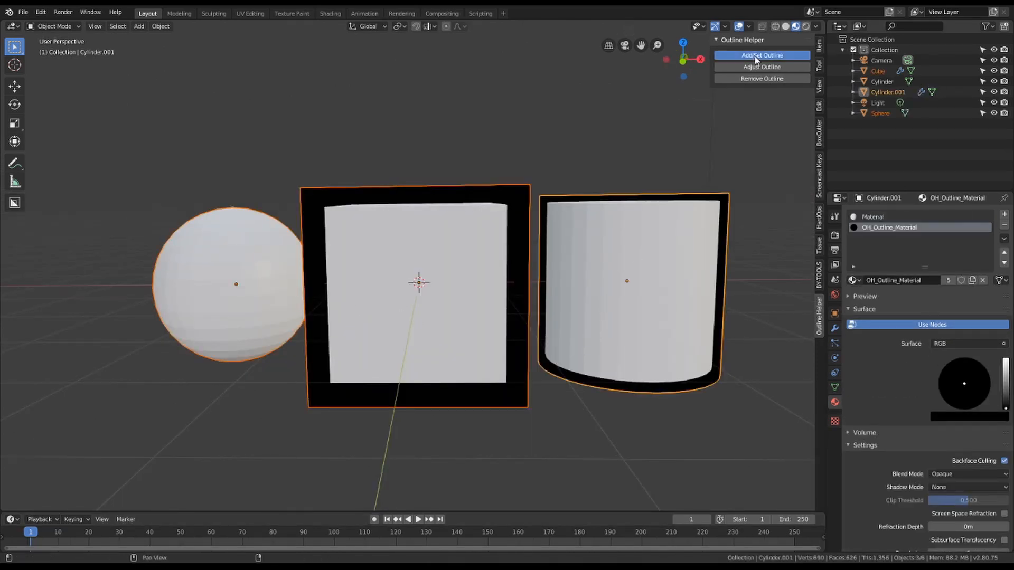
left_click(762, 55)
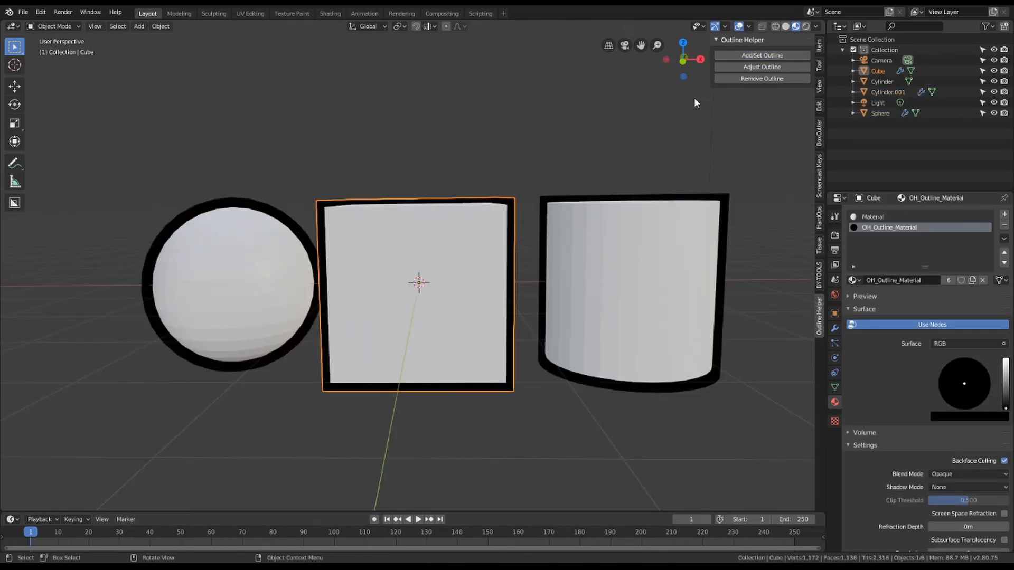
left_click(761, 66)
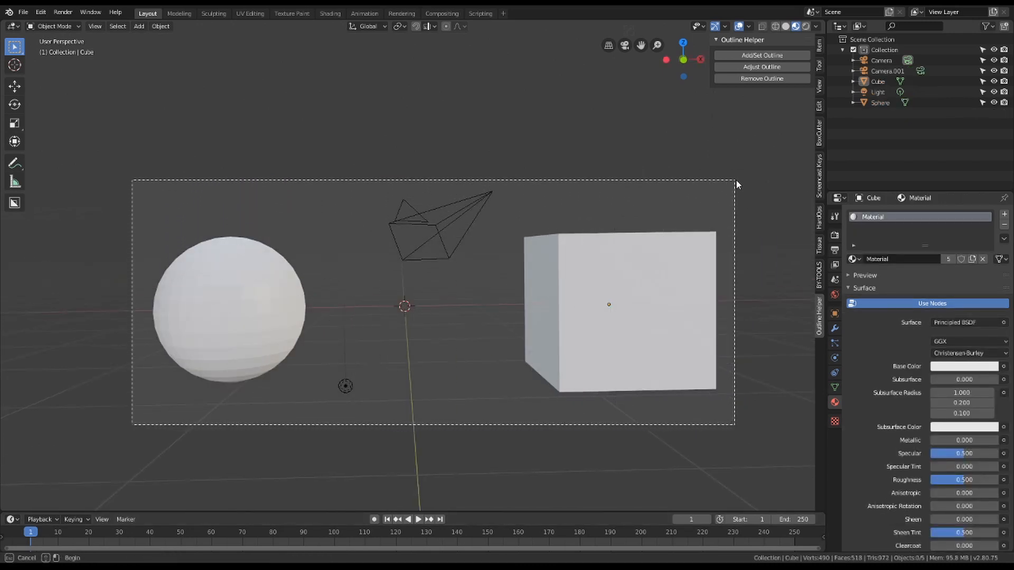
left_click(762, 55)
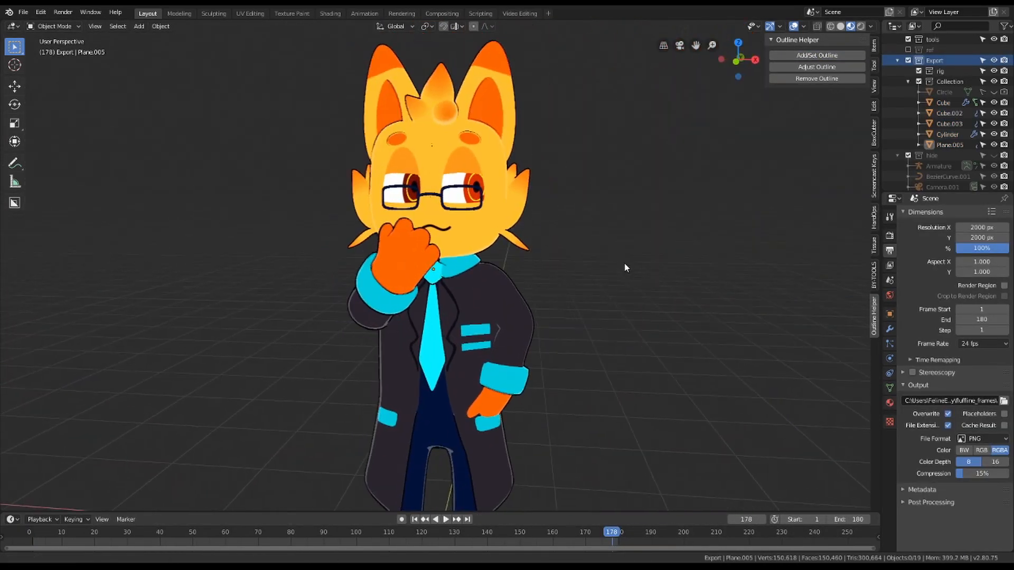
Adjust the selected character meshes' outline thickness to 0.00.
left_click(817, 66)
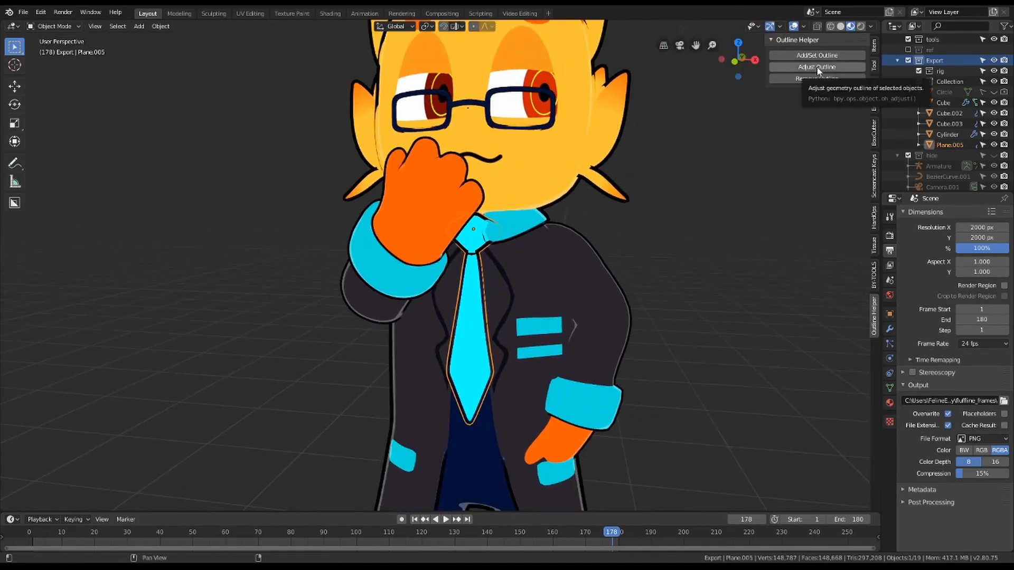
left_click(817, 67)
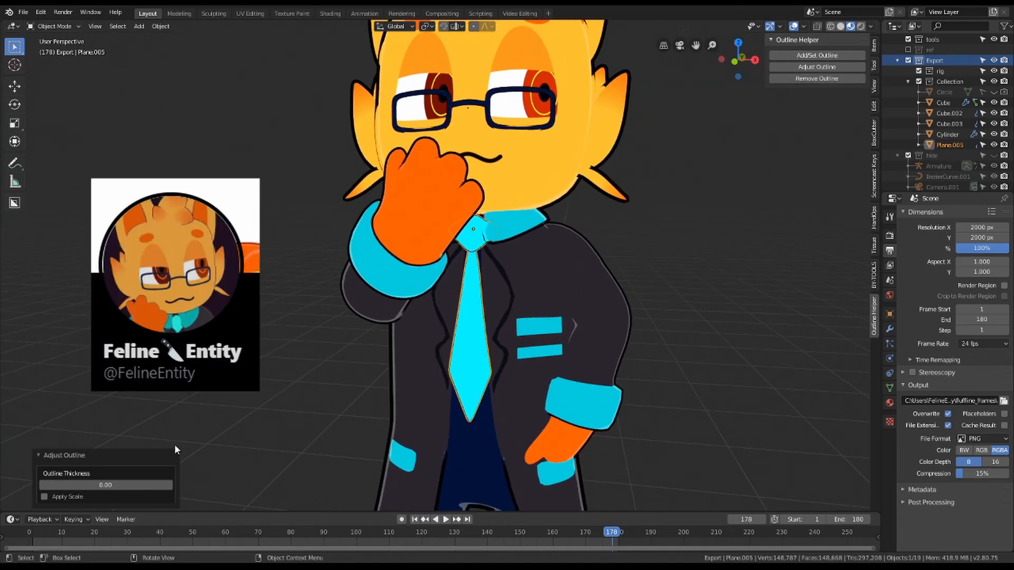